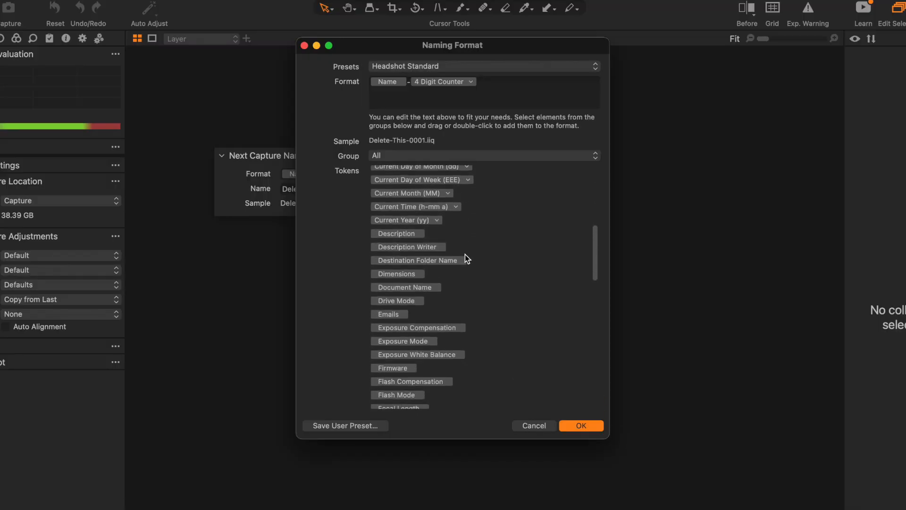
- Close the Naming Format dialog to return to the session
click(580, 425)
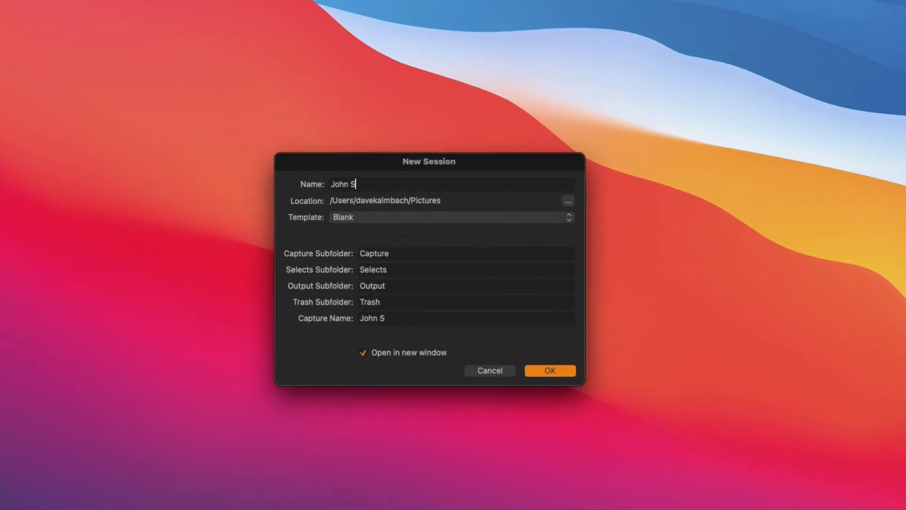
- Name the new session 'John Smith Headshots' and create it
text(mith Headsho)
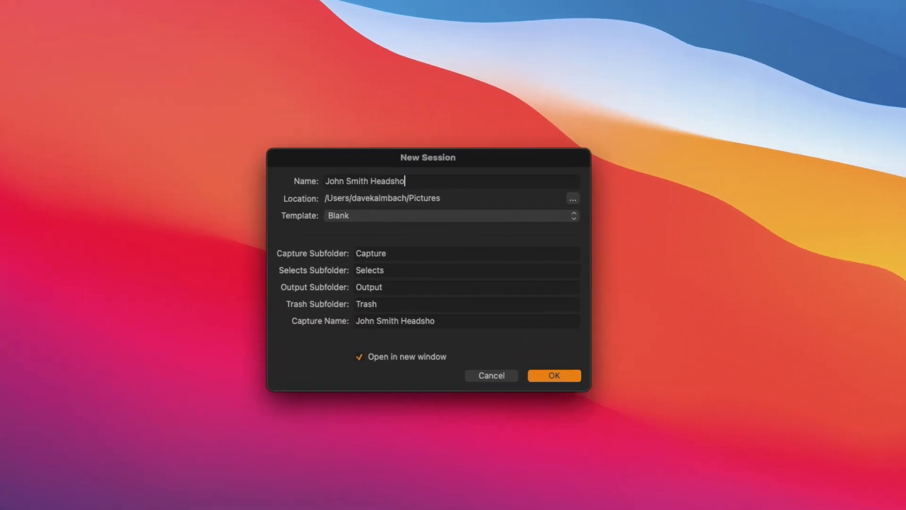
text(ts)
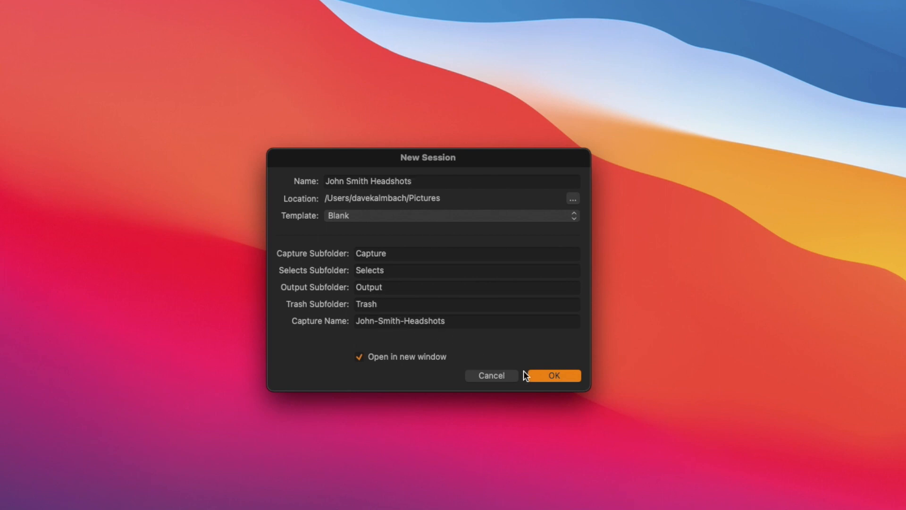
click(552, 374)
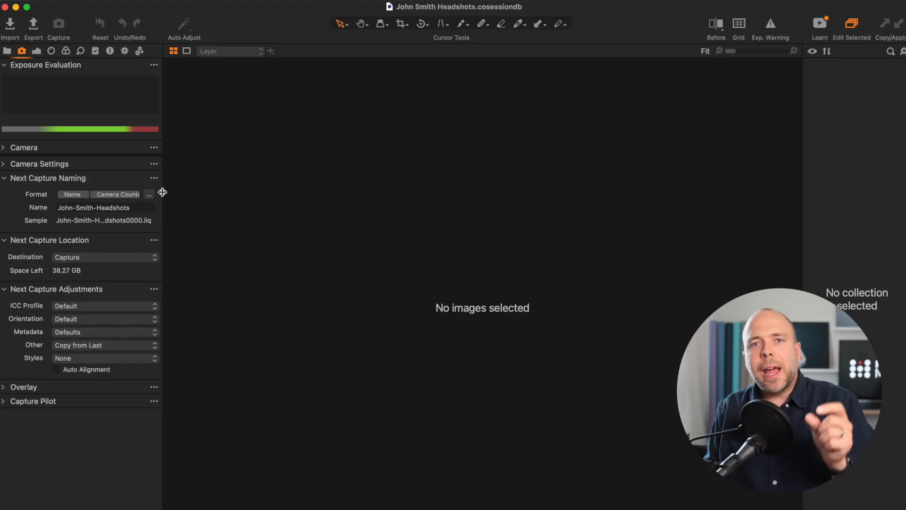
- Set Next Capture Naming format to Name plus a 4 Digit Counter and confirm it
click(149, 193)
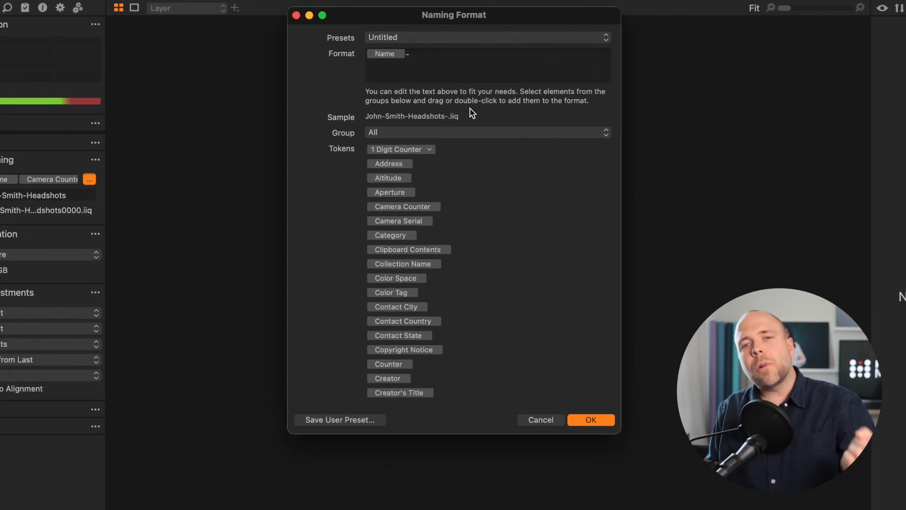
double_click(400, 149)
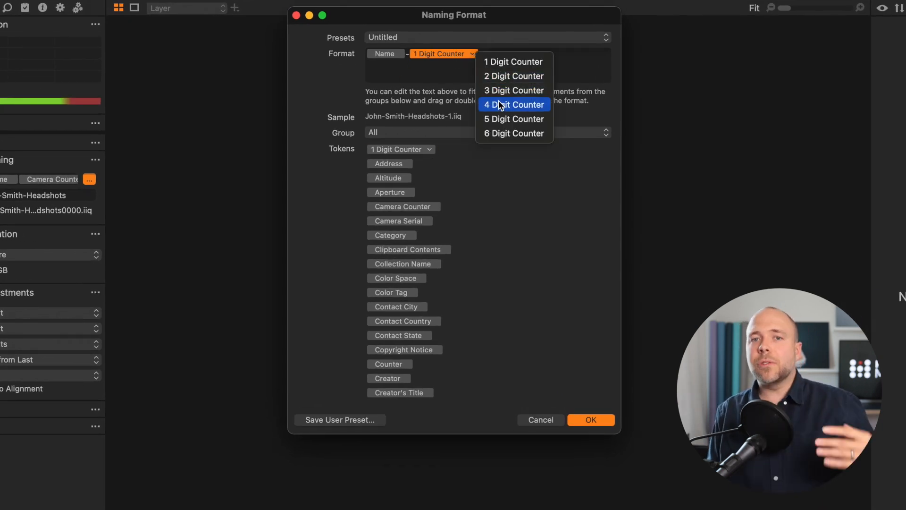
click(513, 105)
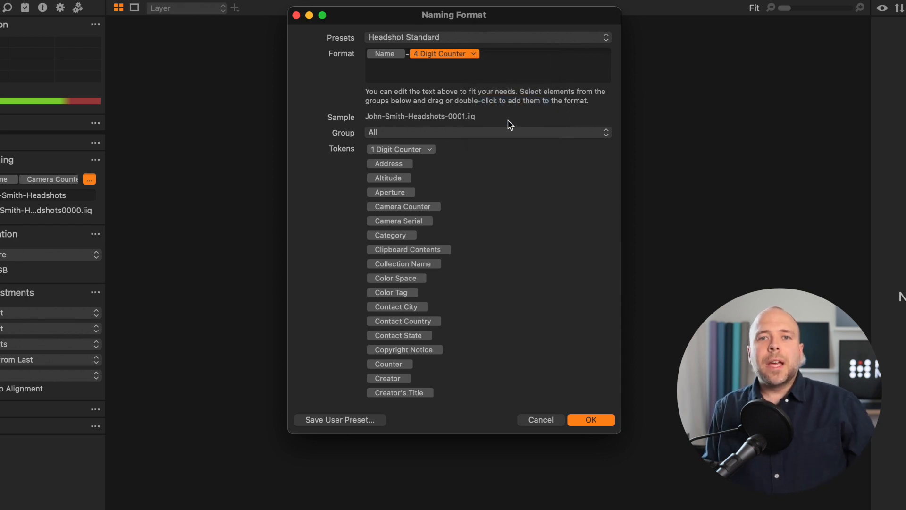
scroll(down, 3)
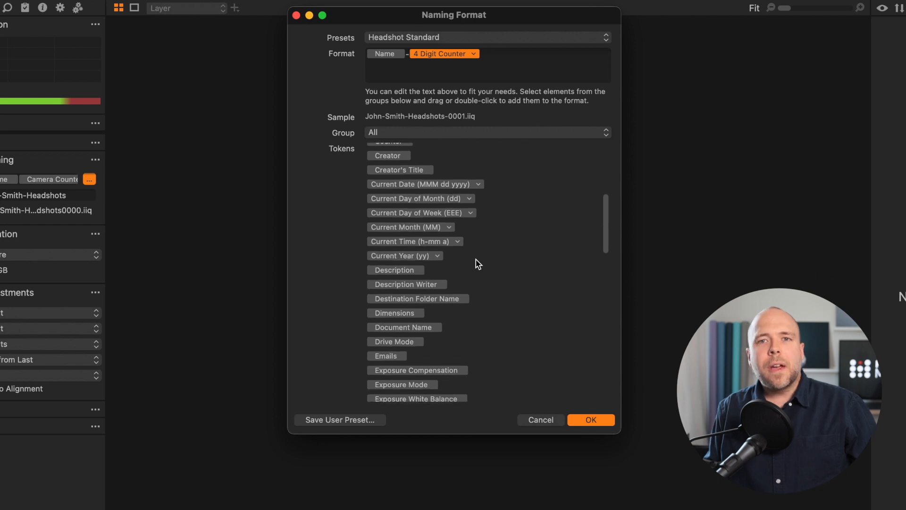
scroll(down, 3)
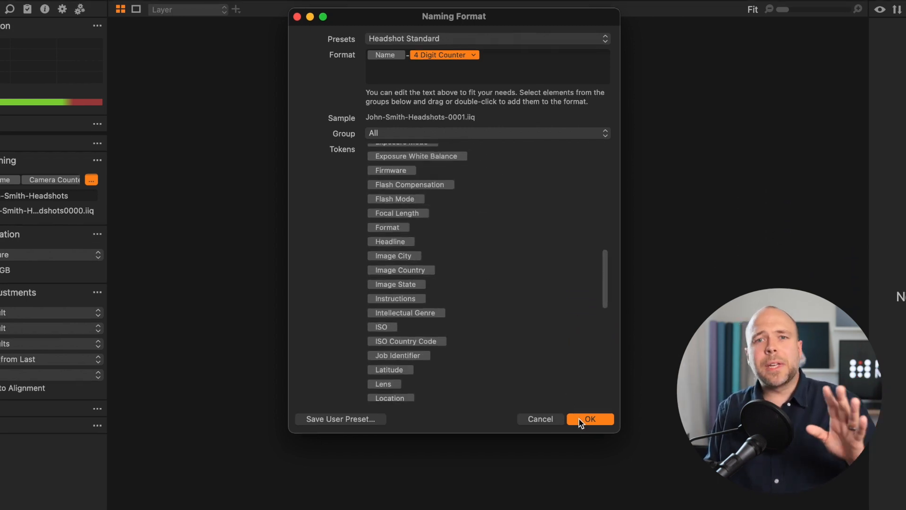
click(589, 419)
text(Katherine-)
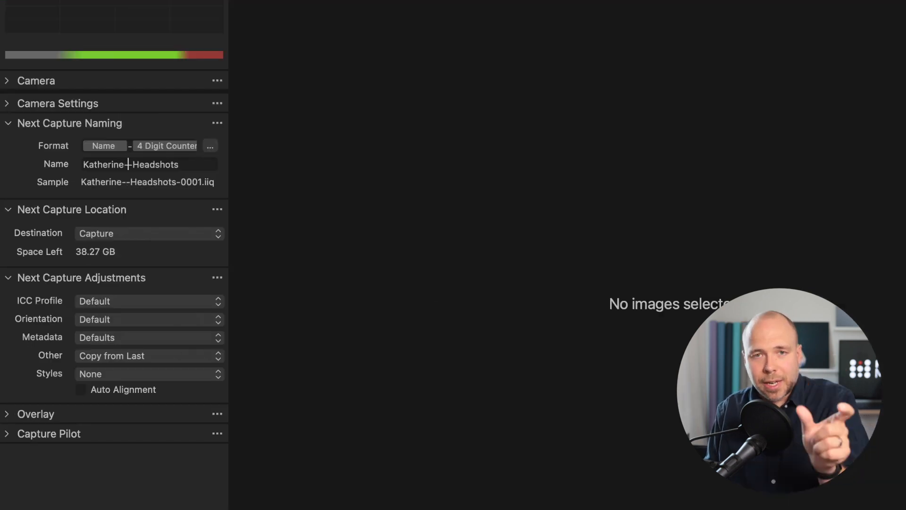
text(Smith)
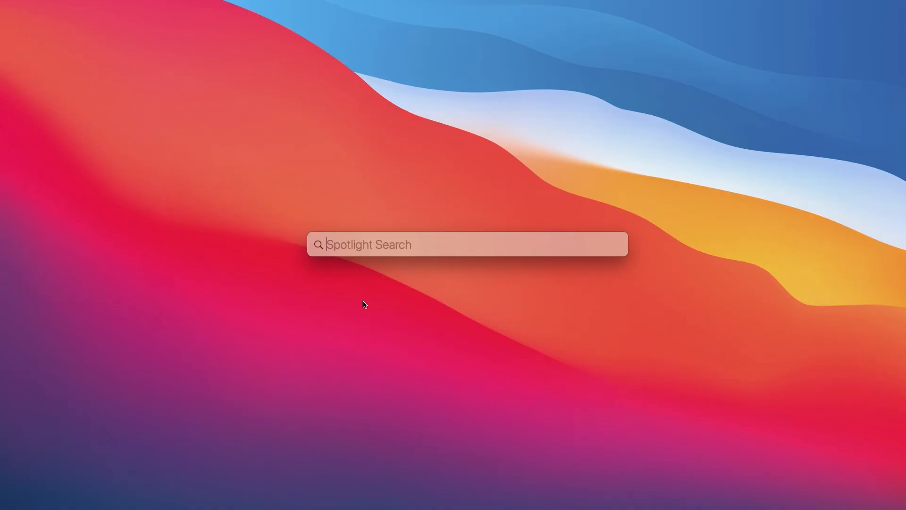
- Search Spotlight for John-Smith-Headshots-0008.jpg
text(John-Smith-Headshots-0008.jpg)
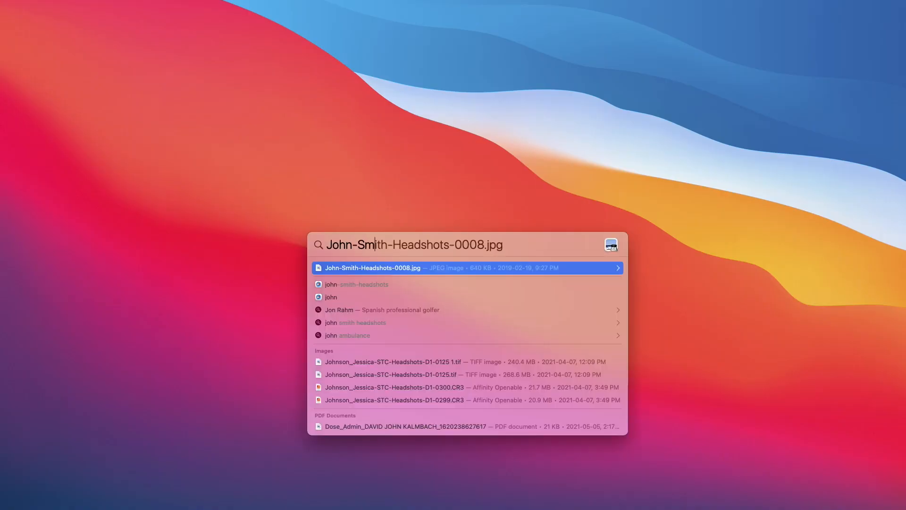